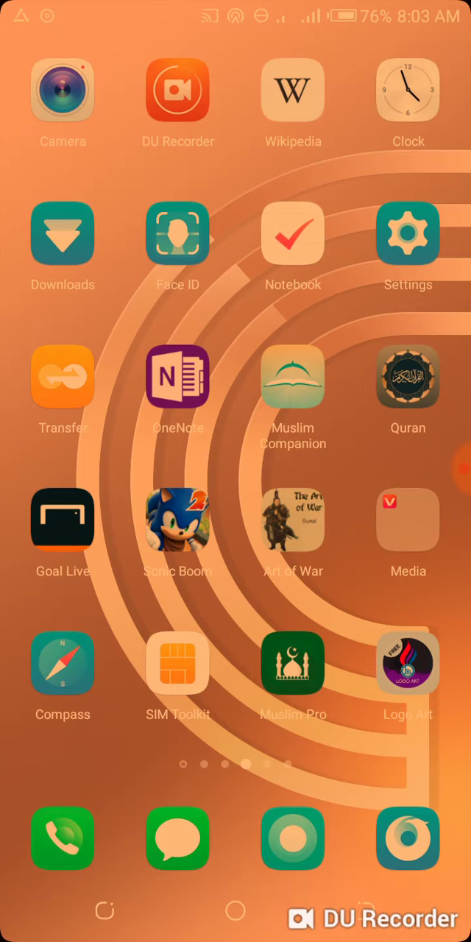
# Step: Open the phone's Settings to the Network & Internet page
pyautogui.click(408, 234)
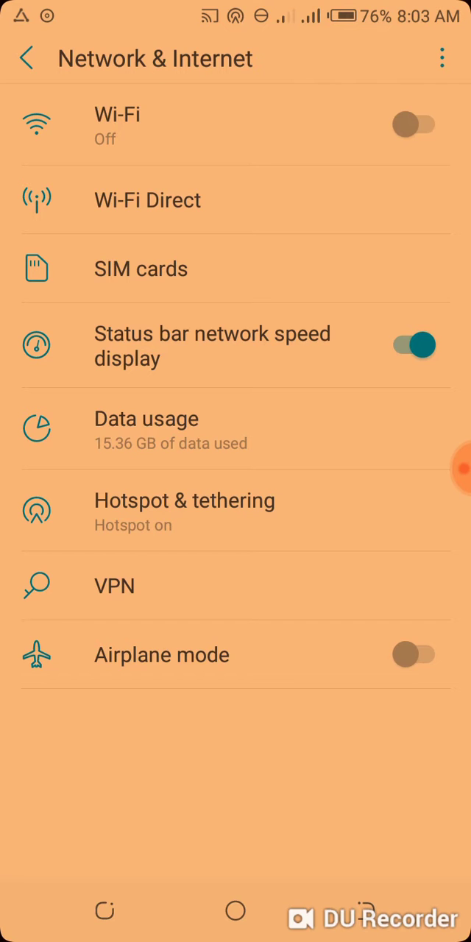
# Step: From SIM card settings, pick TIGO GH from the available networks and register on it
pyautogui.click(141, 268)
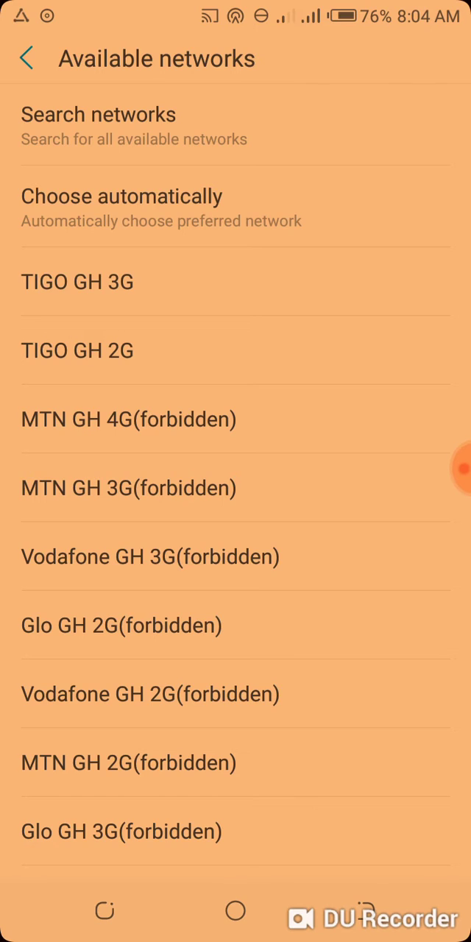
pyautogui.click(235, 281)
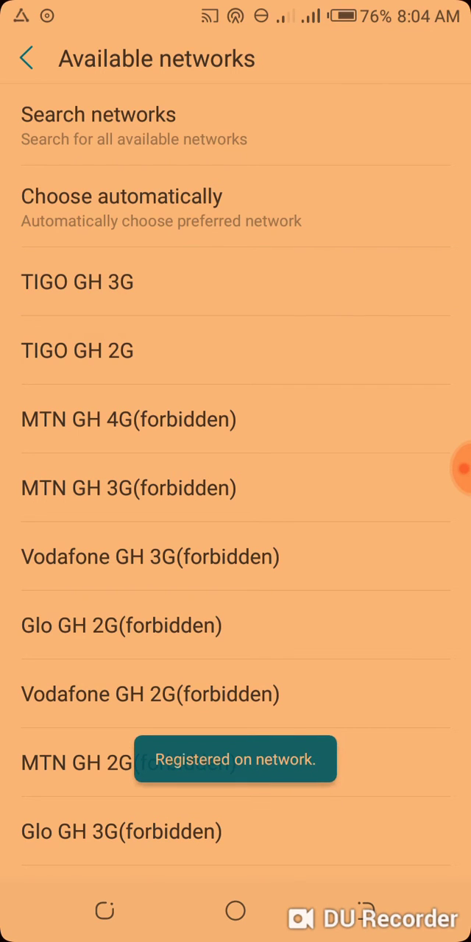
# Step: Add a new TIGO GH access point under Access Point Names and edit its Name
pyautogui.click(27, 58)
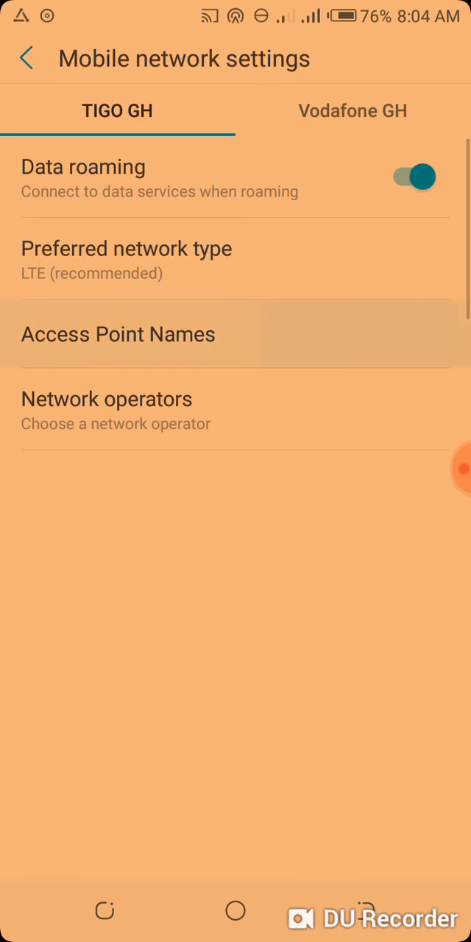
pyautogui.click(117, 334)
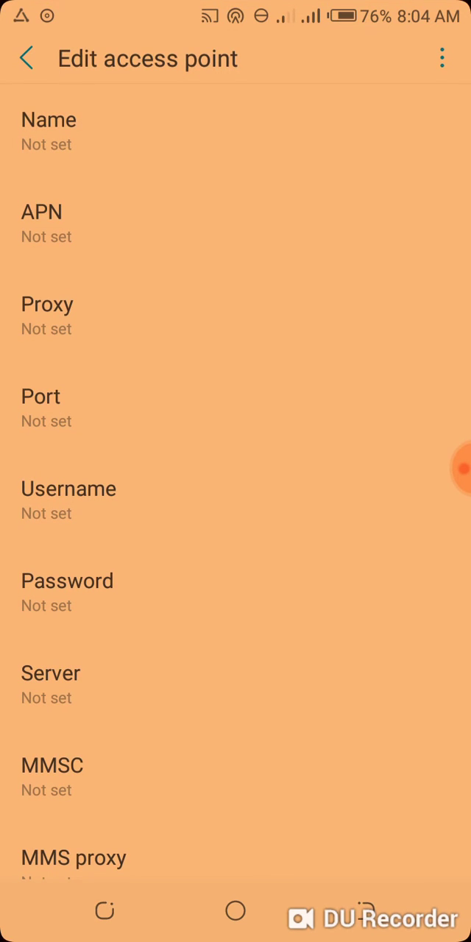
pyautogui.click(49, 131)
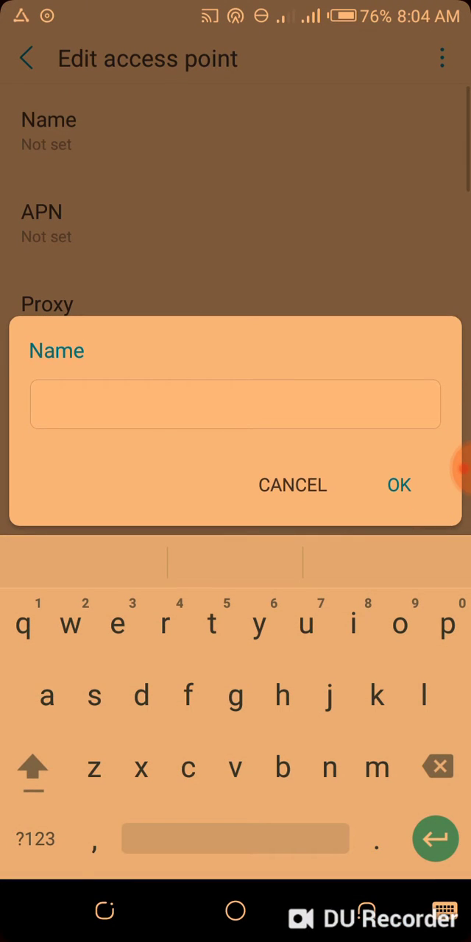
# Step: Enter 'Internet' as the access point name and 'web.tigo.com.gh' as its APN
pyautogui.click(32, 768)
pyautogui.write('Internet')
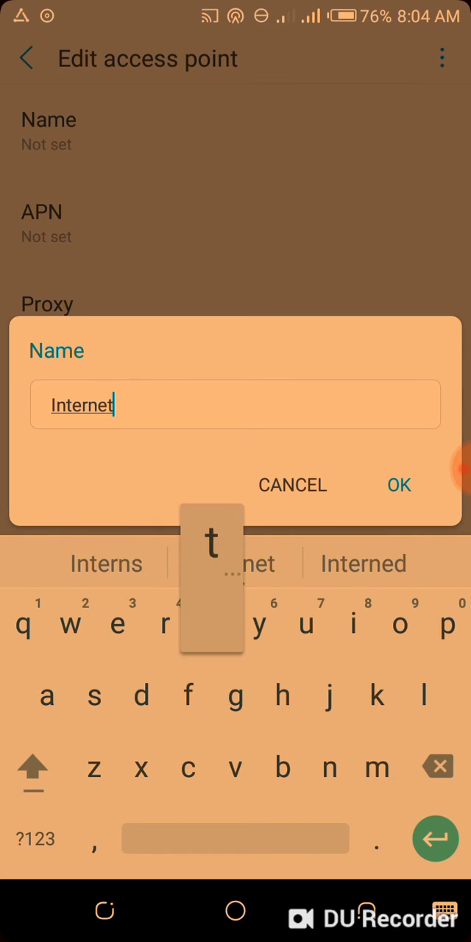
pyautogui.click(398, 484)
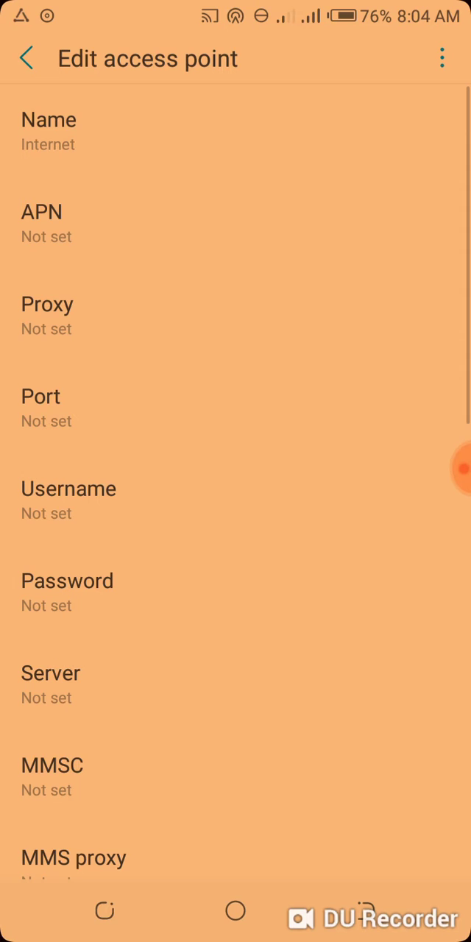
pyautogui.click(42, 211)
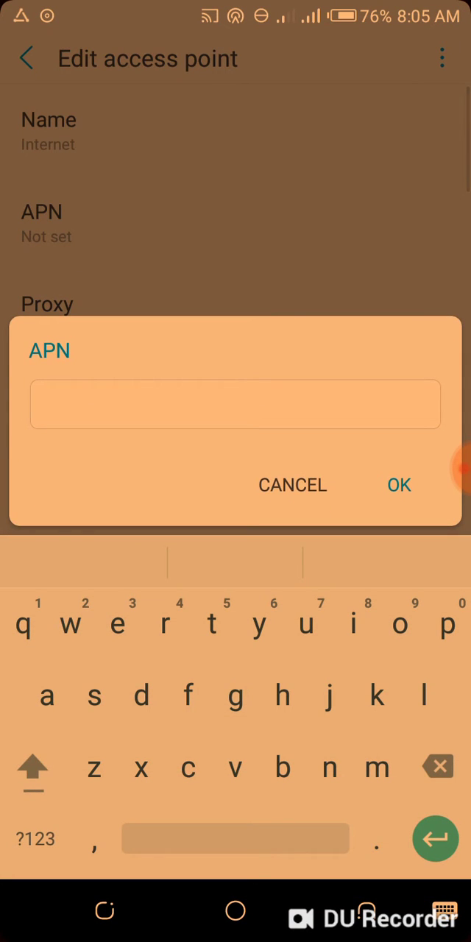
pyautogui.write('web.tig')
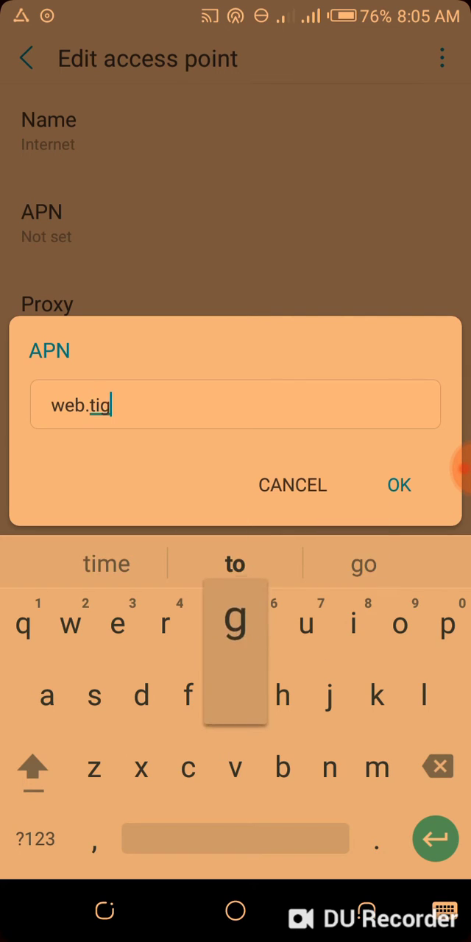
pyautogui.write('o.')
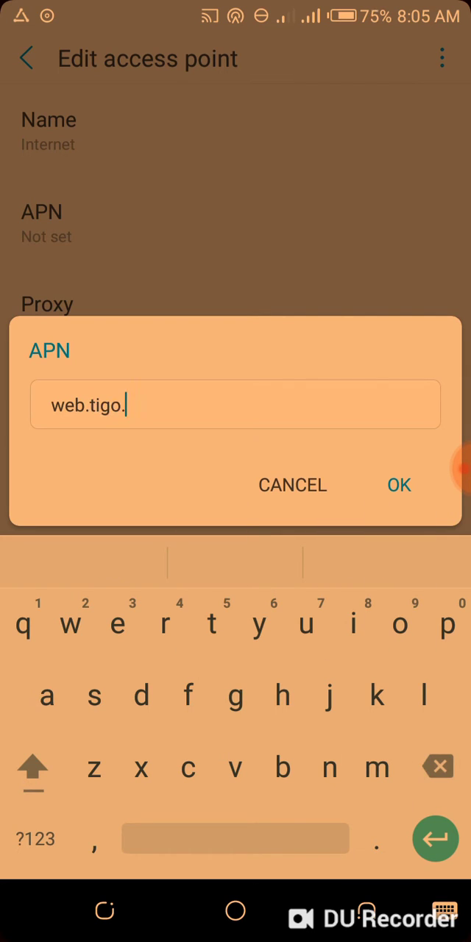
pyautogui.write('com.')
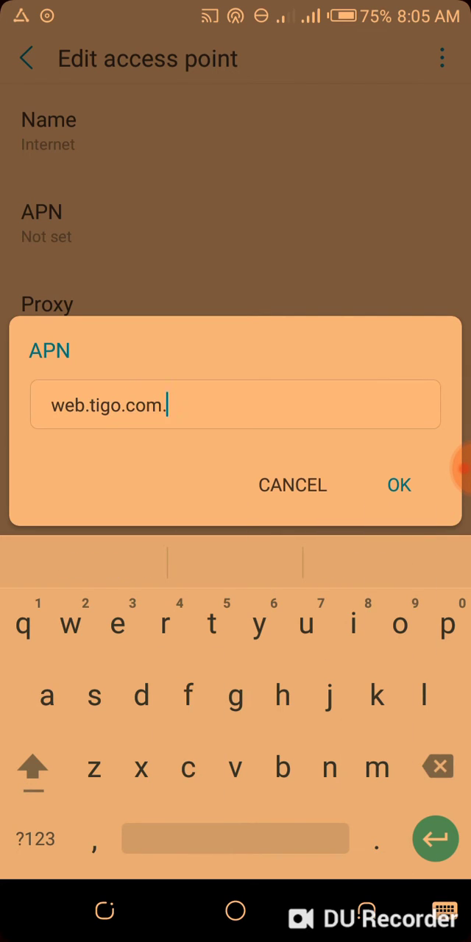
pyautogui.click(398, 485)
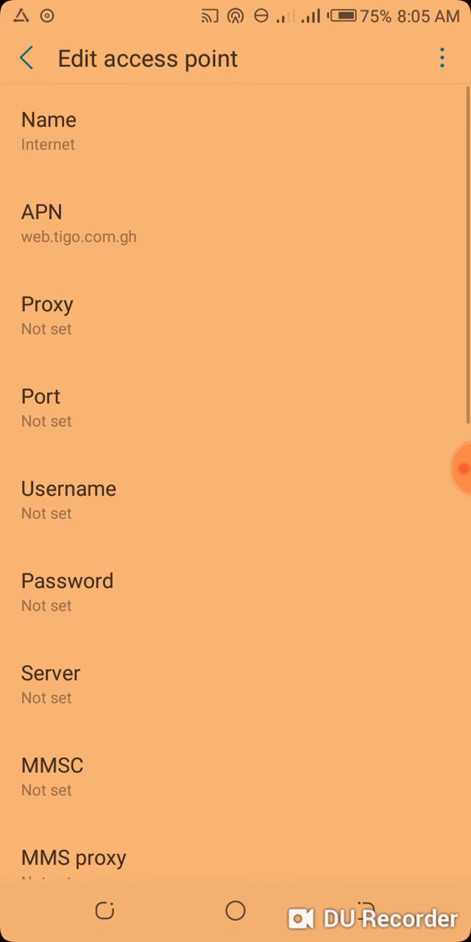
# Step: Enter 'default' as the new access point's APN type
pyautogui.scroll(-3)
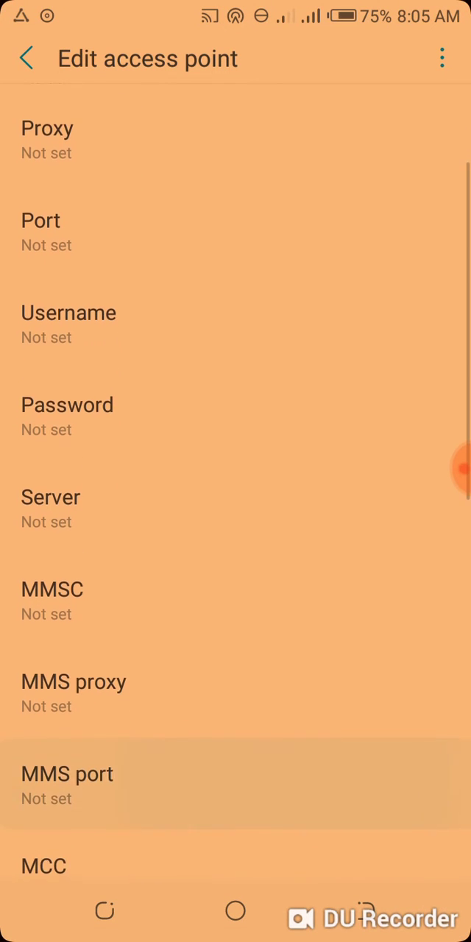
pyautogui.scroll(3)
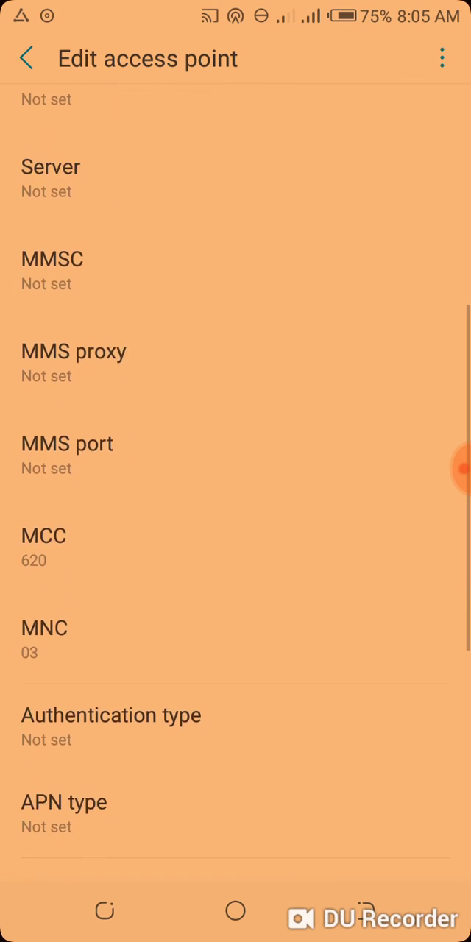
pyautogui.scroll(-3)
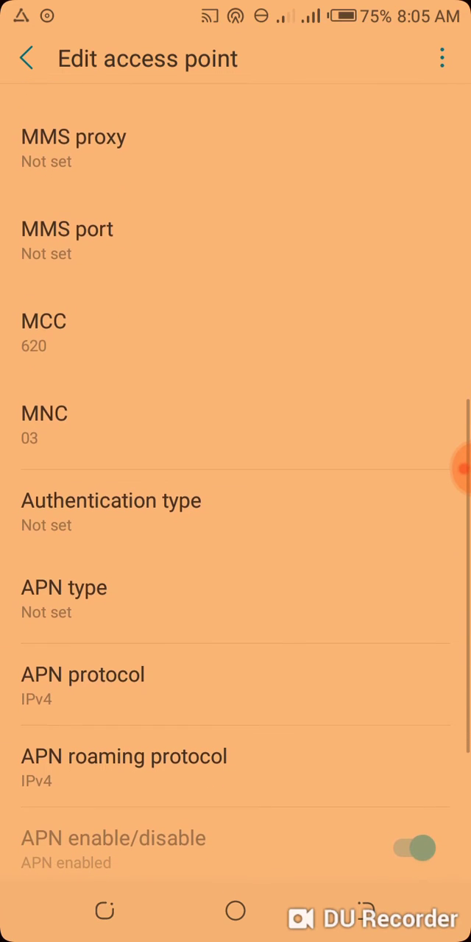
pyautogui.click(111, 501)
pyautogui.write('default')
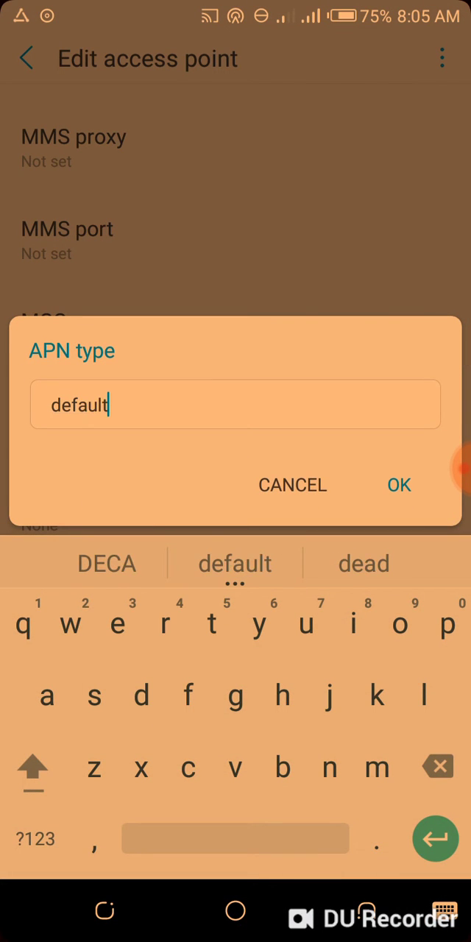
pyautogui.click(399, 484)
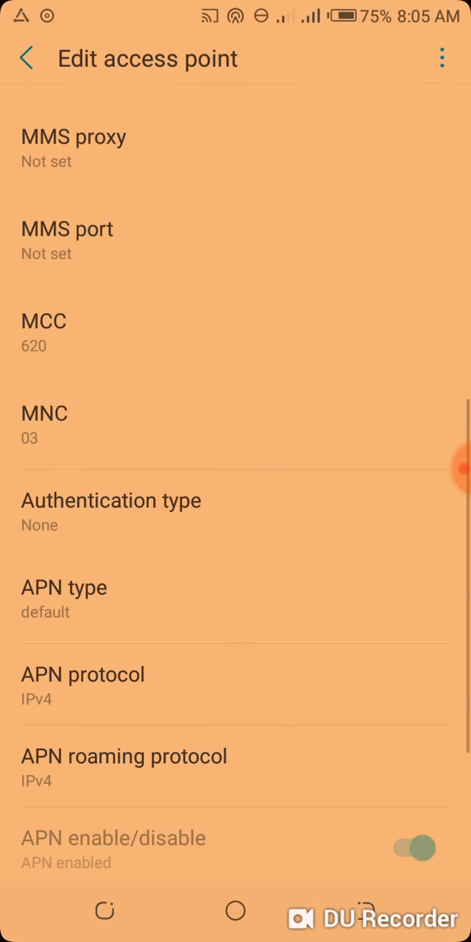
pyautogui.scroll(-3)
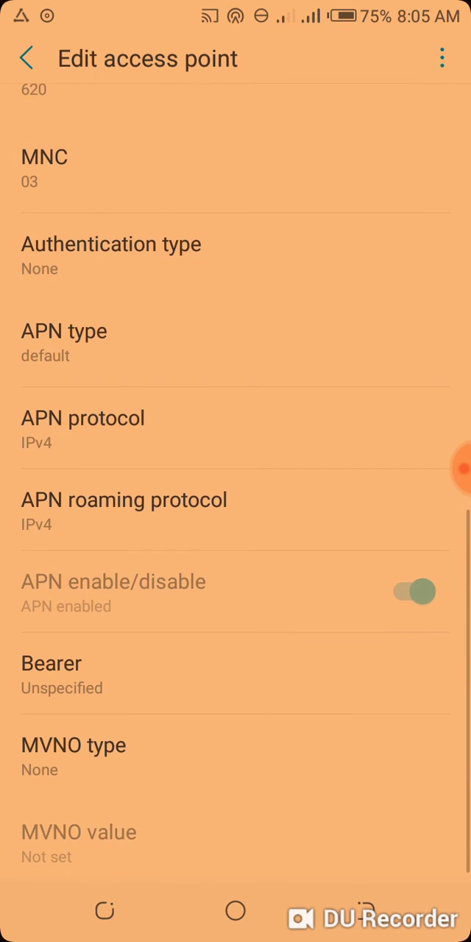
pyautogui.scroll(3)
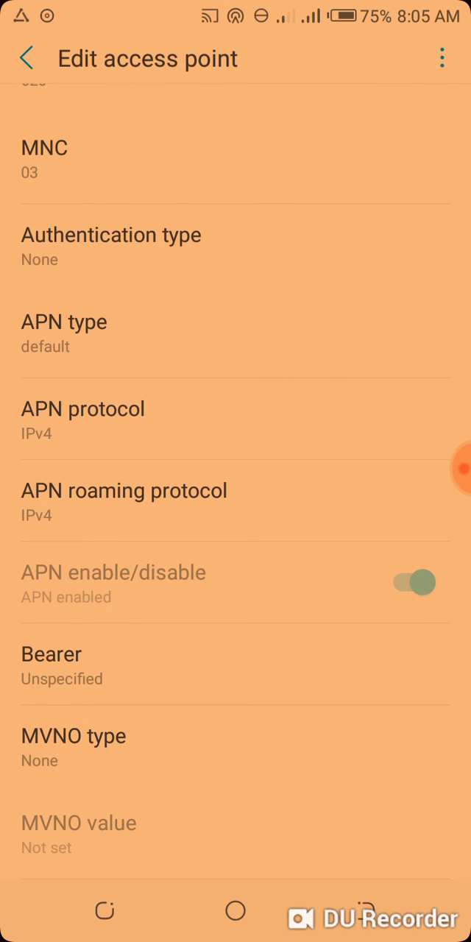
# Step: Save the Internet access point and go back to TIGO GH mobile network settings
pyautogui.click(442, 58)
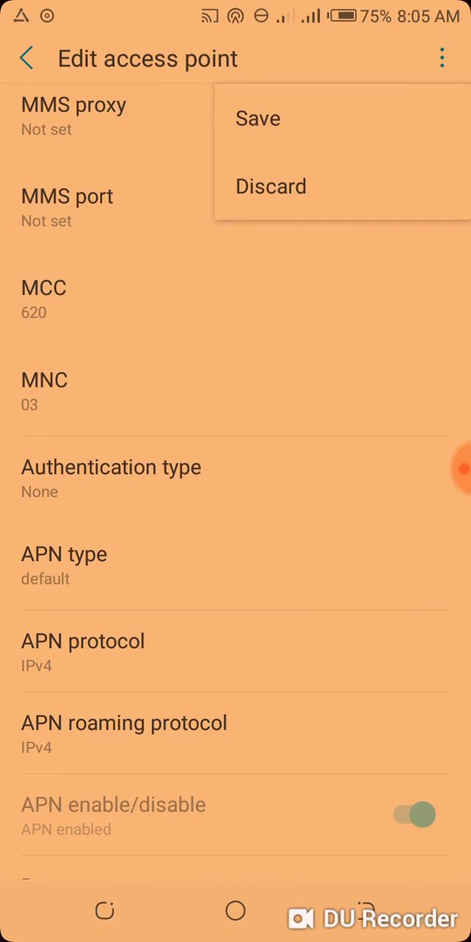
pyautogui.click(258, 118)
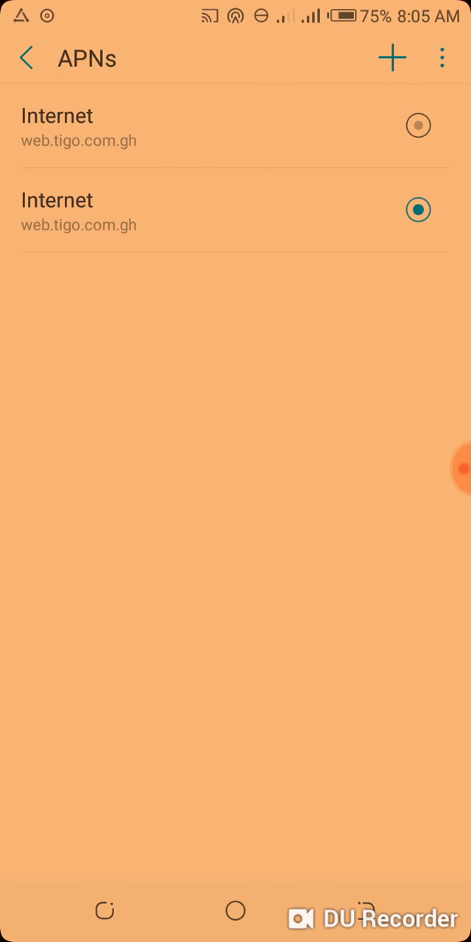
pyautogui.click(28, 58)
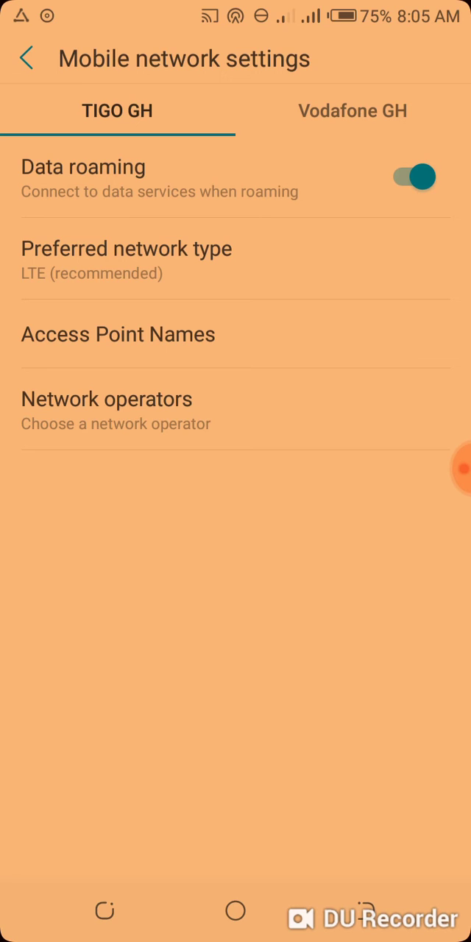
# Step: Go back to the SIM cards page showing TIGO GH as the mobile data SIM
pyautogui.click(27, 58)
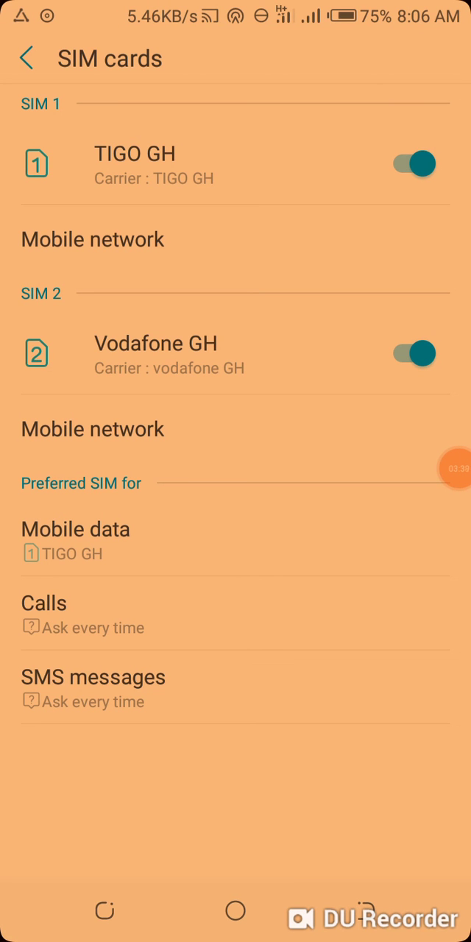
pyautogui.click(442, 469)
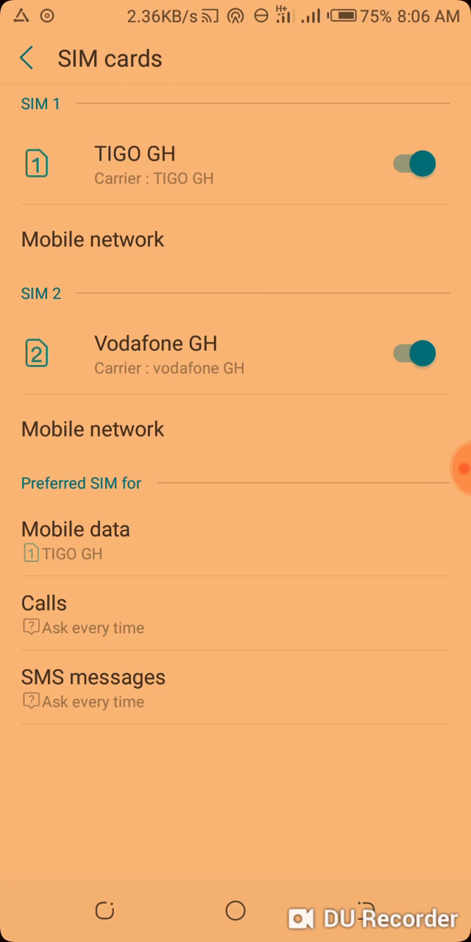
pyautogui.click(446, 469)
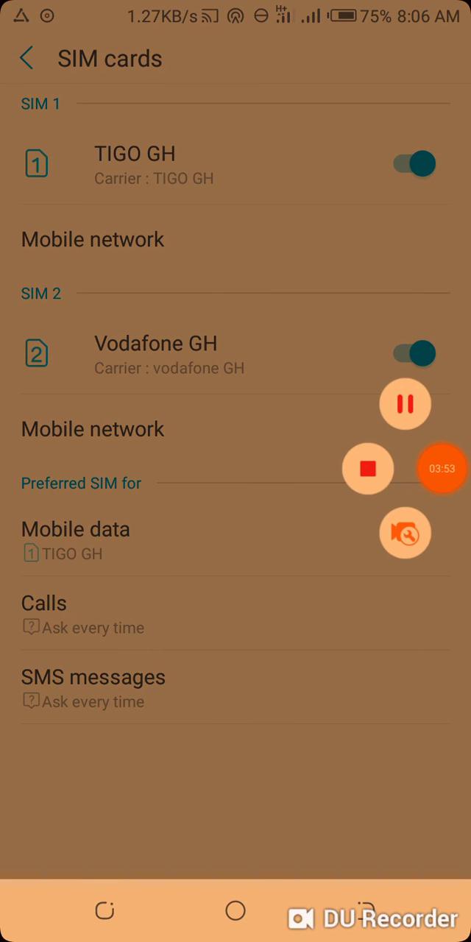